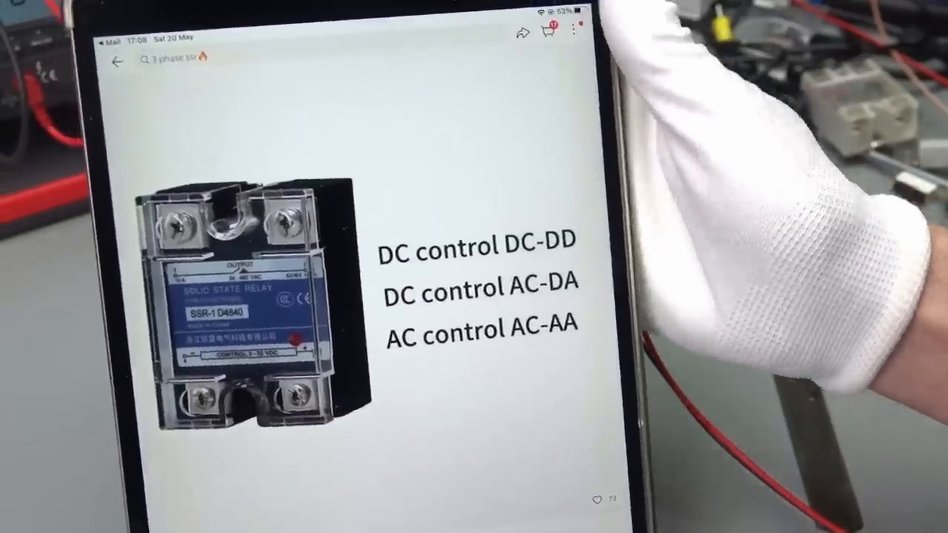
scroll(down, 3)
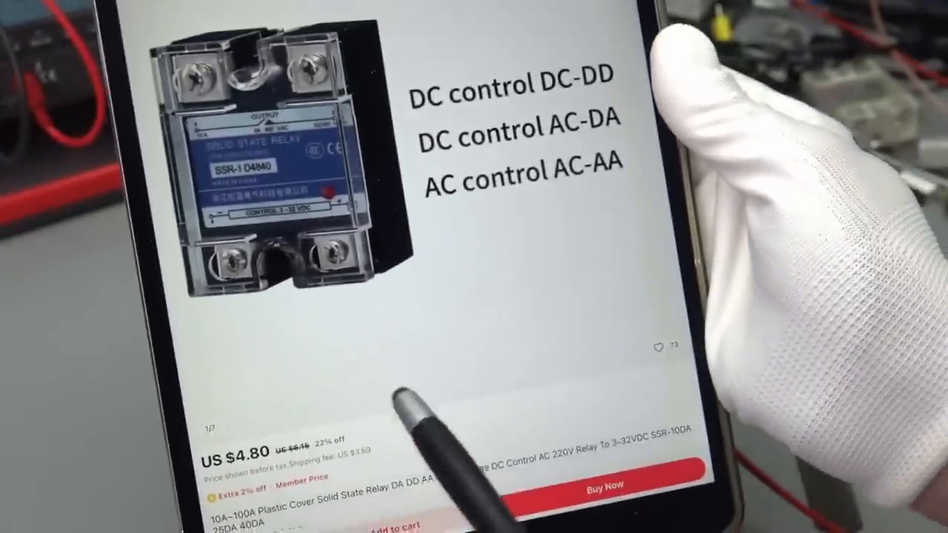
scroll(down, 3)
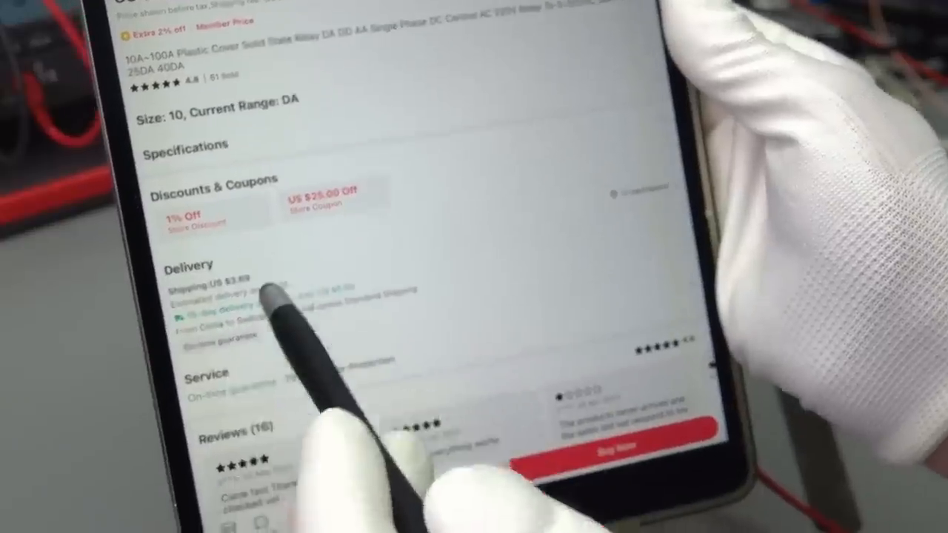